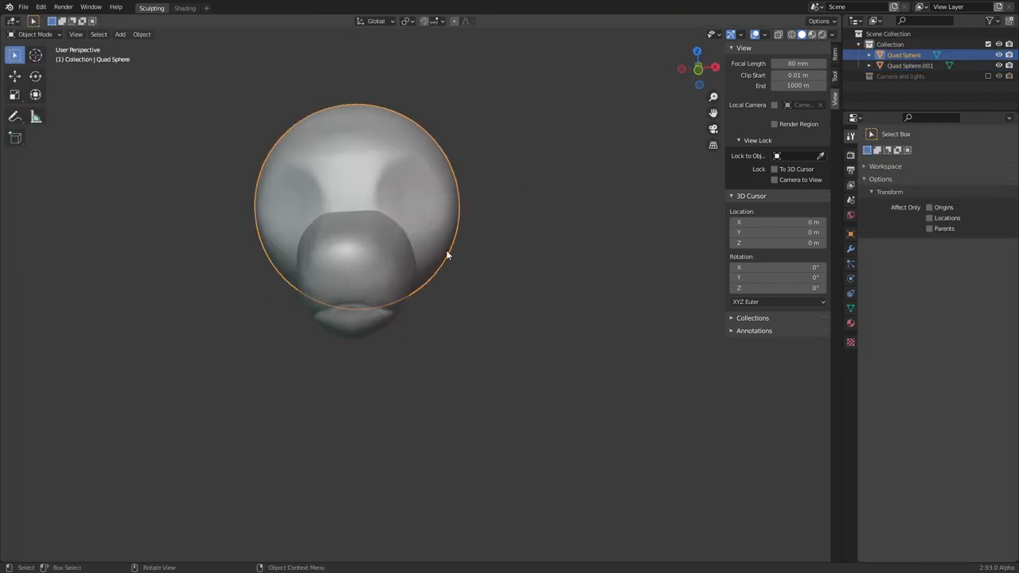
- Block out the head sphere with a smaller muzzle shape at its lower front
left_click(29, 33)
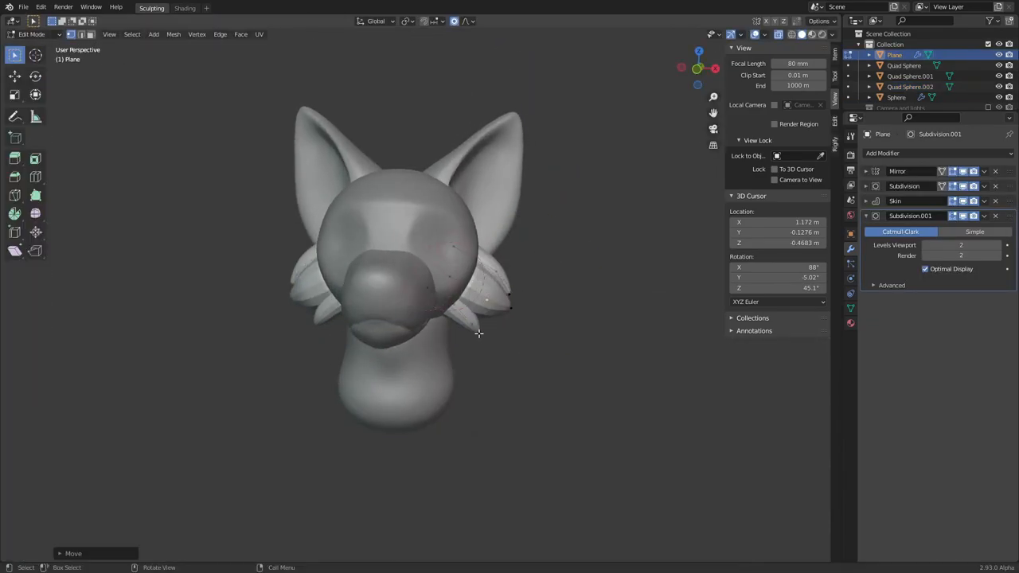
- Extrude skin-modifier plane vertices into pointed ears, cheek tufts and a neck
left_click(422, 22)
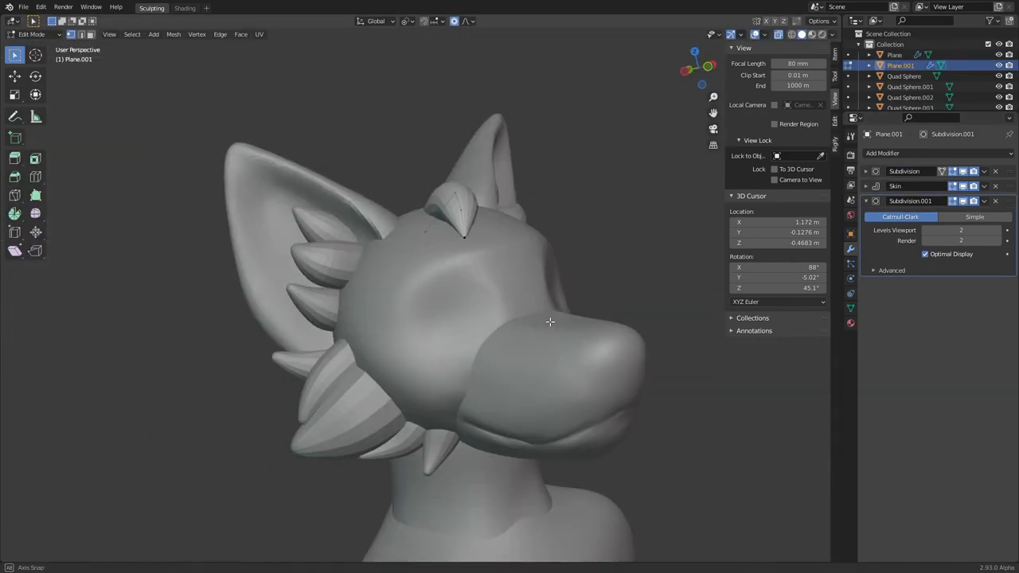
left_click_drag(550, 321, 359, 419)
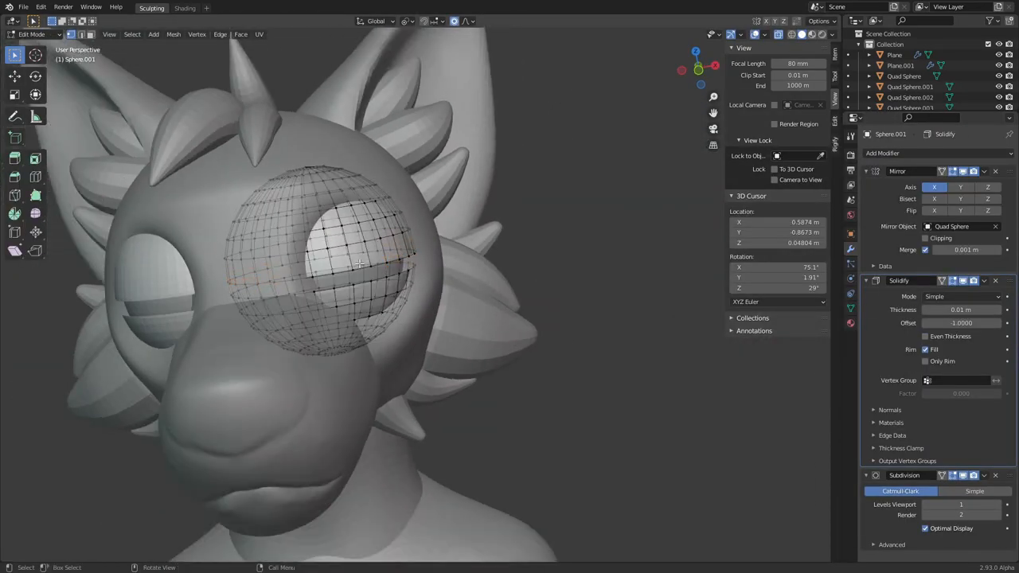
- Shape the eyelids of the mirrored eye sphere in Edit Mode
key("Tab")
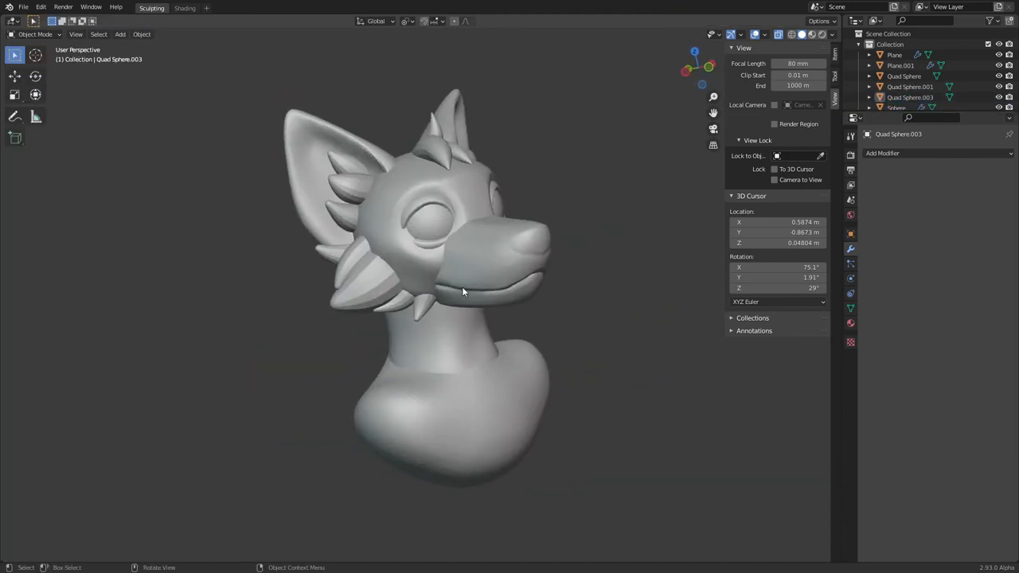
- Extrude and move skin vertices into rows of spiky fur tufts around the neck and chest
left_click_drag(465, 290, 513, 251)
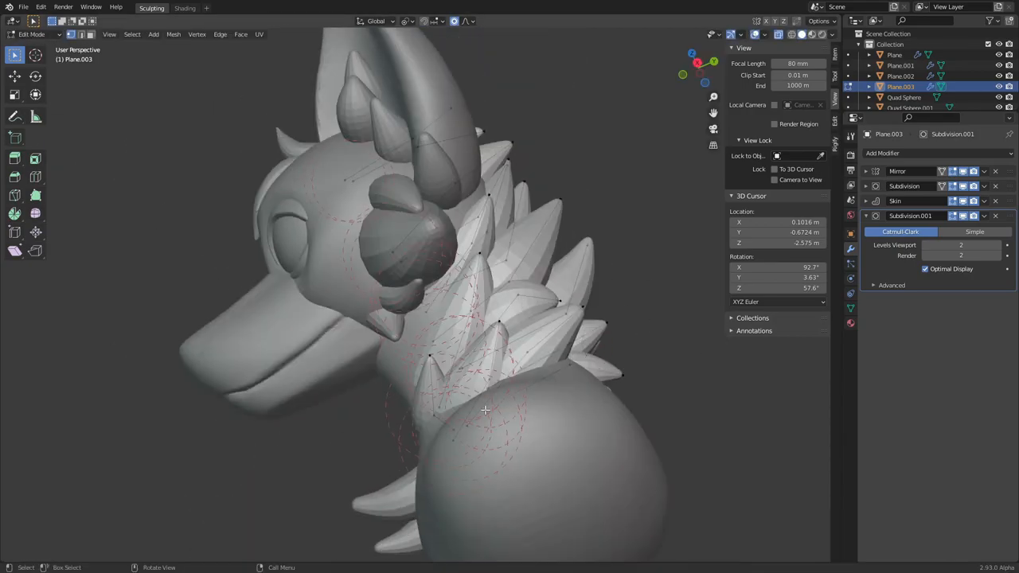
left_click_drag(485, 410, 478, 302)
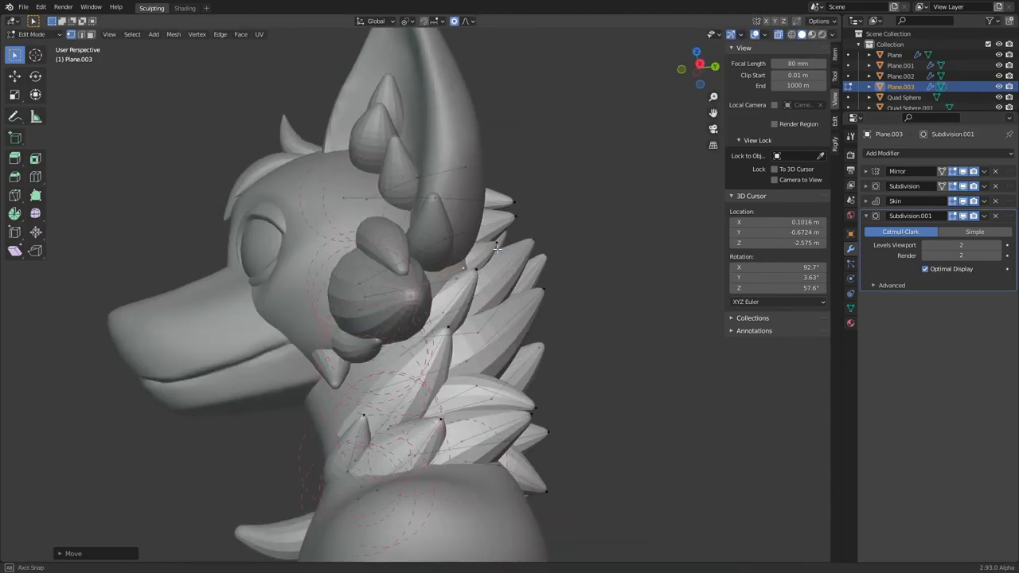
key("Tab")
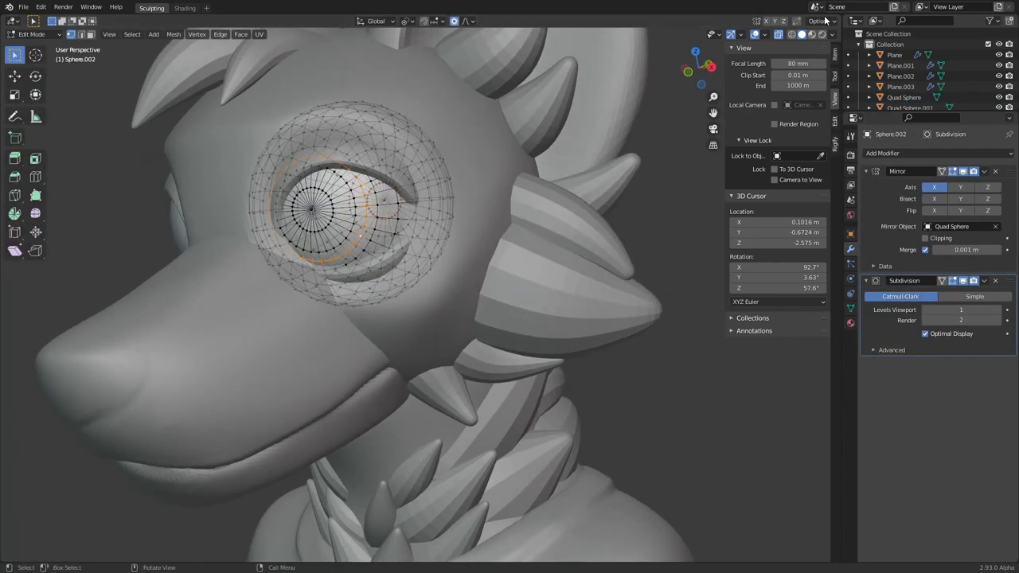
- Select vertex rings on the eyeball sphere to define the iris and pupil
key("Tab")
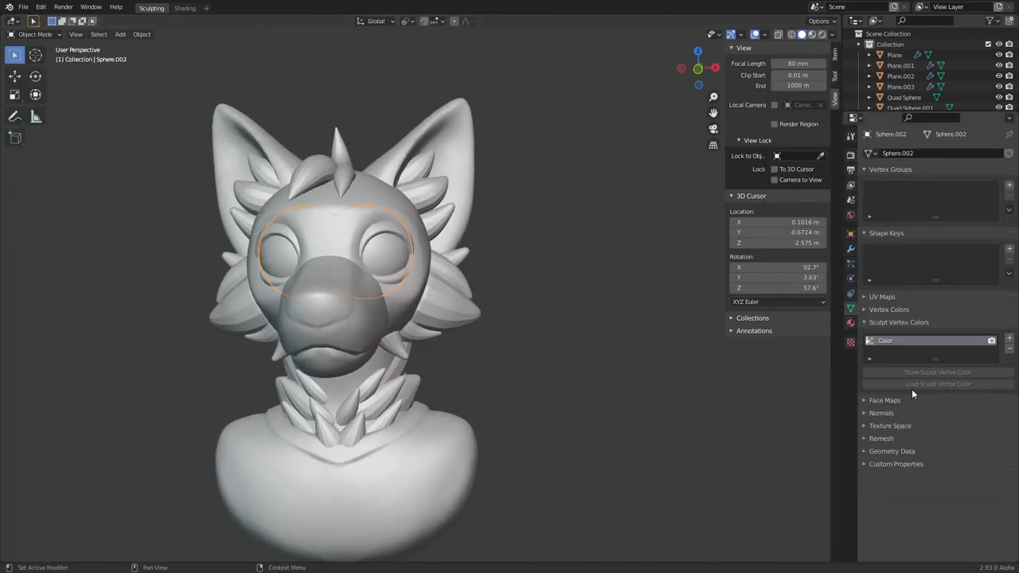
- View the eye sphere from the front to add its Color vertex layer
key("KP_1")
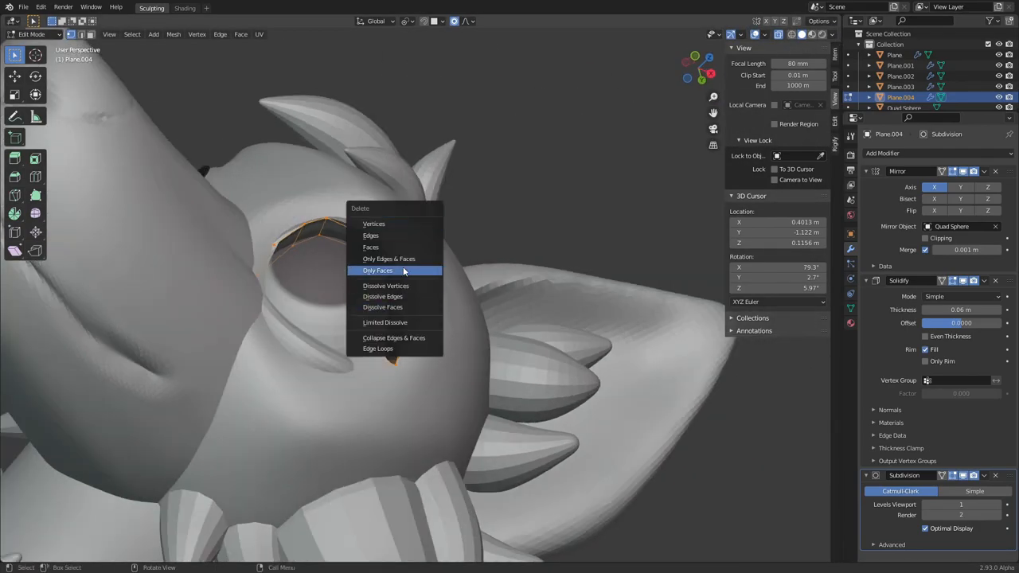
- Delete only the selected eyelid faces, then build up the chest with the Clay Strips brush
left_click(377, 271)
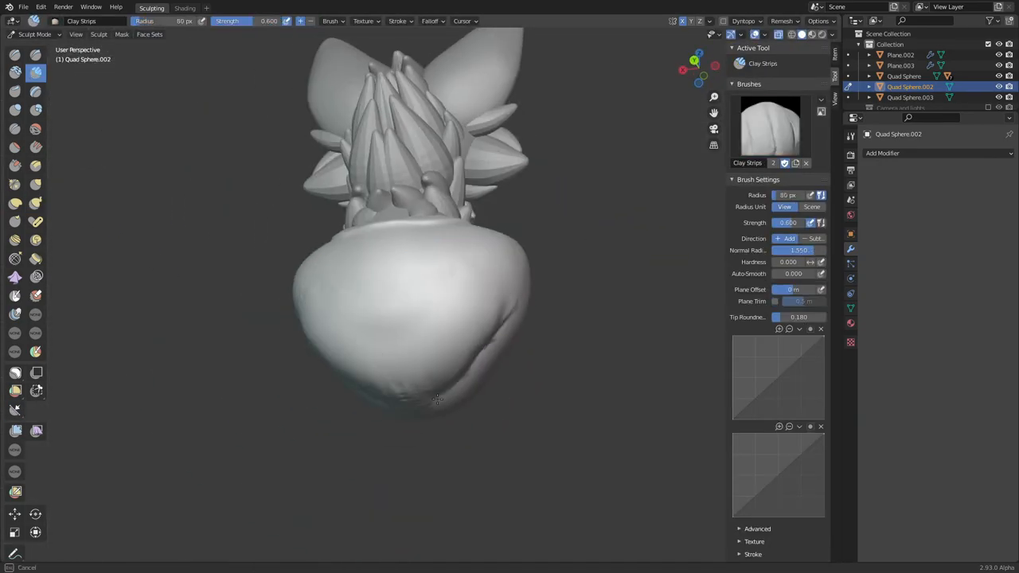
left_click(35, 203)
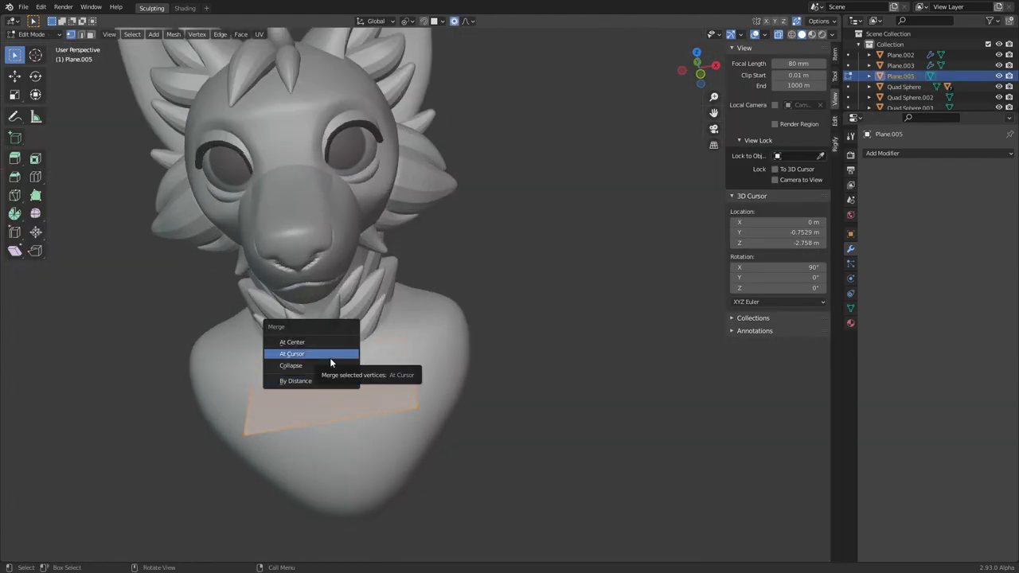
- Merge the collar vertices at the cursor and extend the collar edge around the neck
left_click(291, 353)
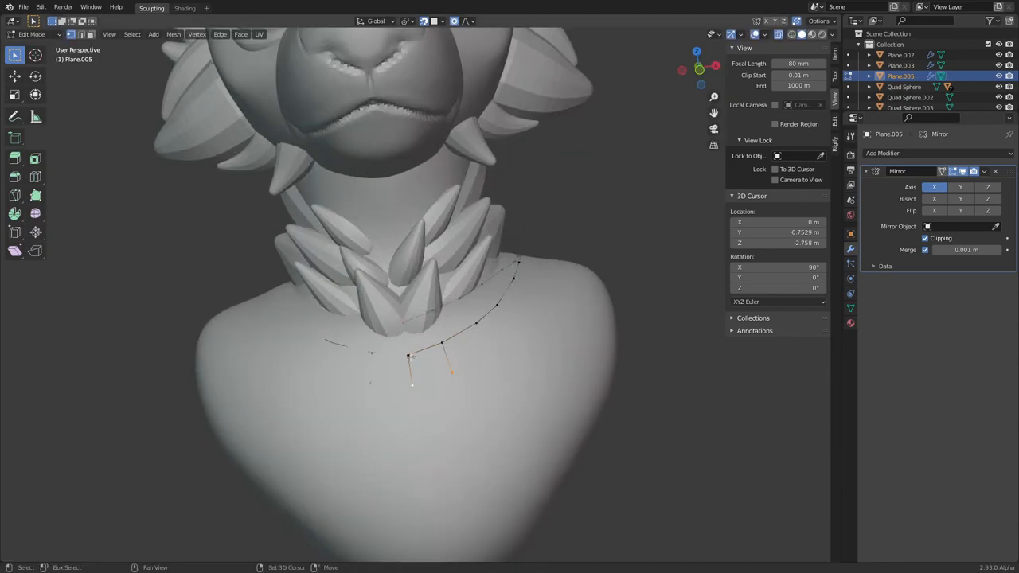
left_click_drag(410, 370, 560, 330)
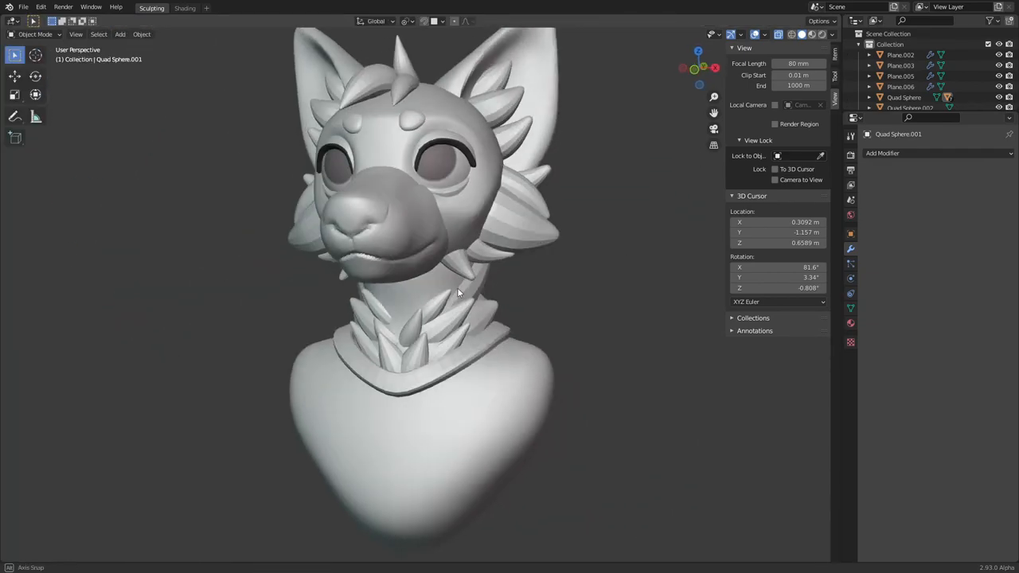
- Extrude the remaining collar edges to close the band around the neck base
left_click_drag(458, 293, 540, 348)
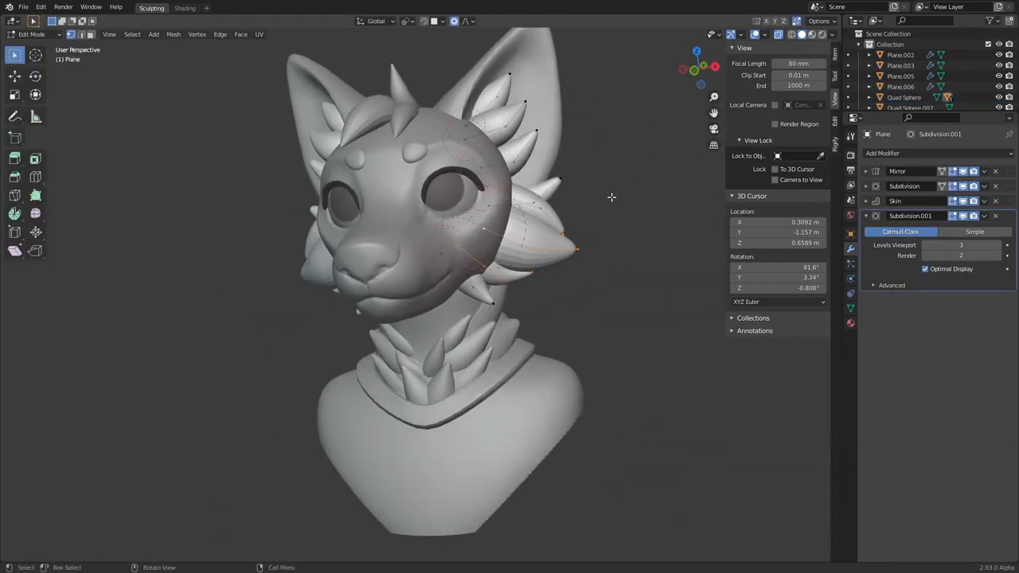
- Move the thickened collar band's edge loop into place around the neck
key("Tab")
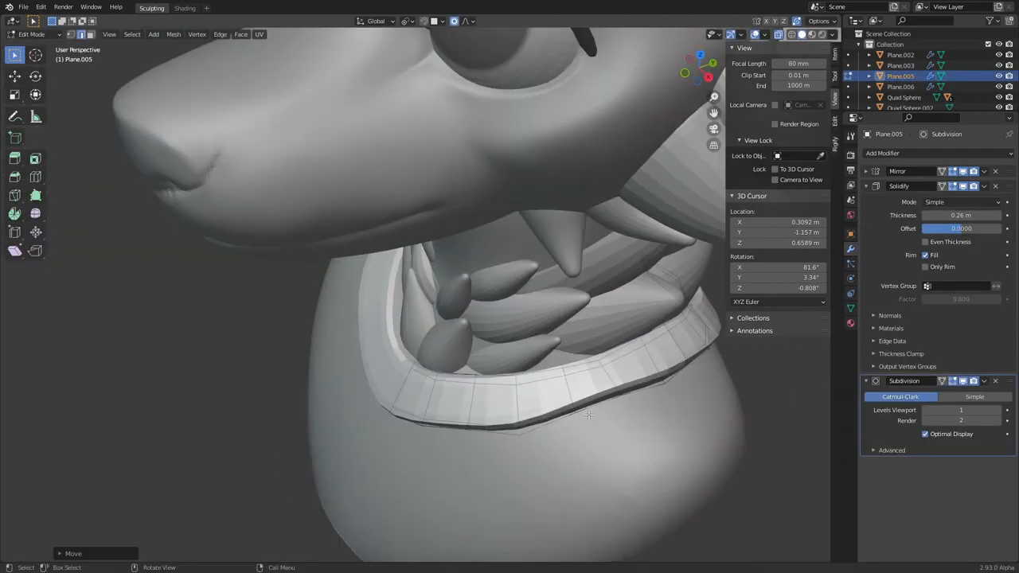
left_click_drag(589, 414, 506, 489)
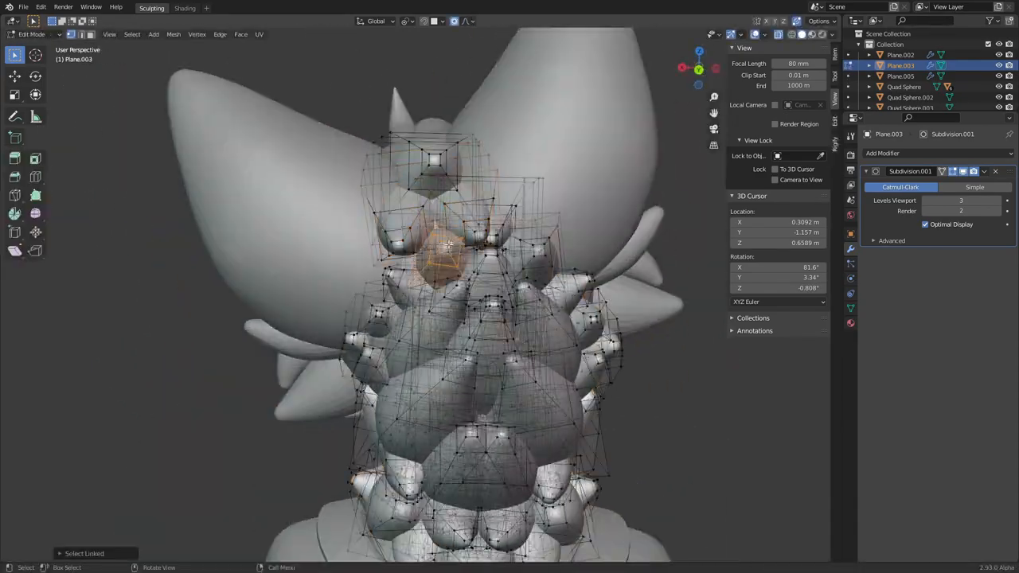
- Leave Edit Mode on the reshaped neck fur spikes, back to Object Mode
key("Tab")
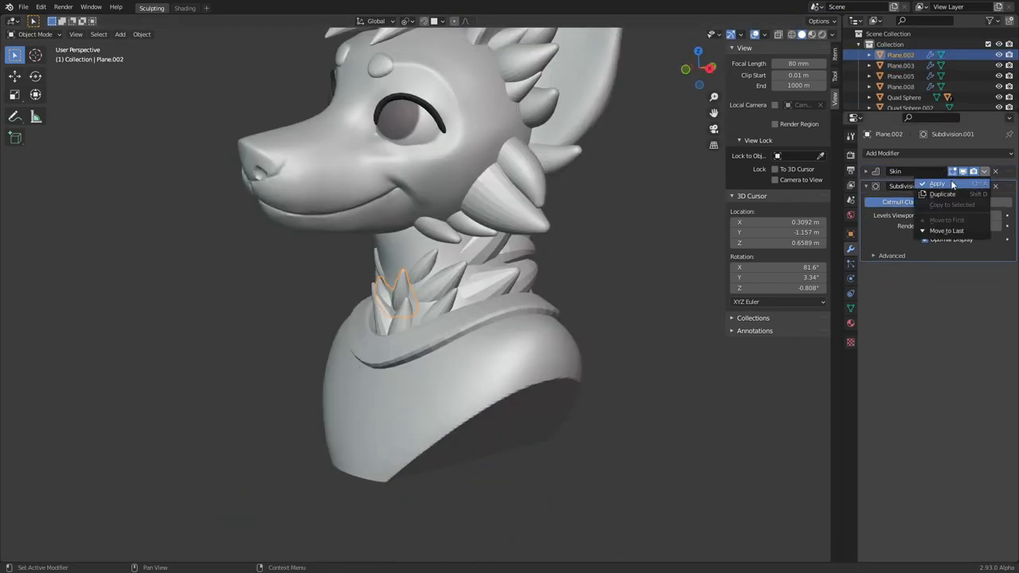
- Apply the neck fur piece's Skin and Subdivision modifiers as permanent geometry
left_click(930, 185)
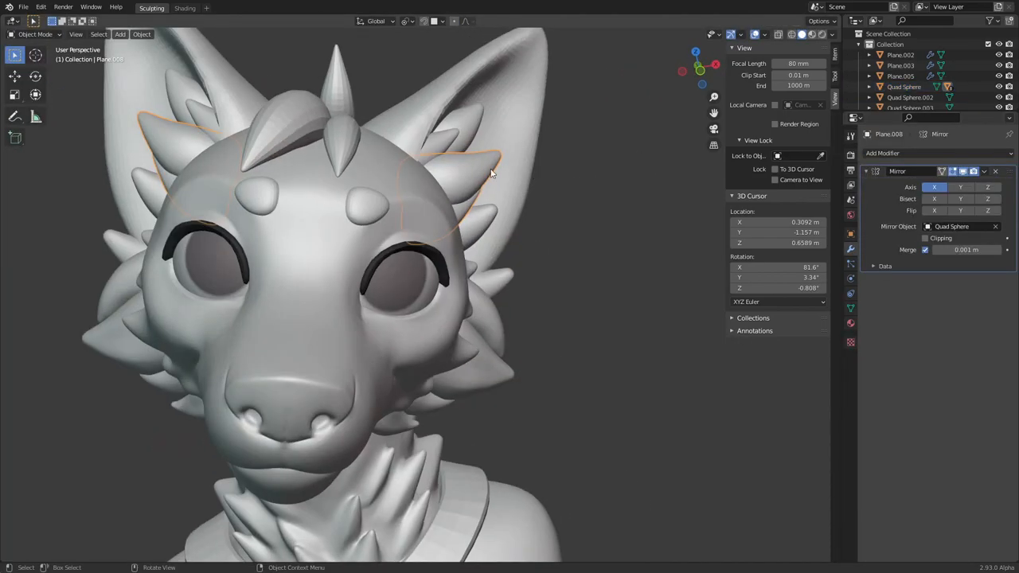
- Add eyelid rim mesh mirrored across the head using Quad Sphere as mirror object
left_click(39, 34)
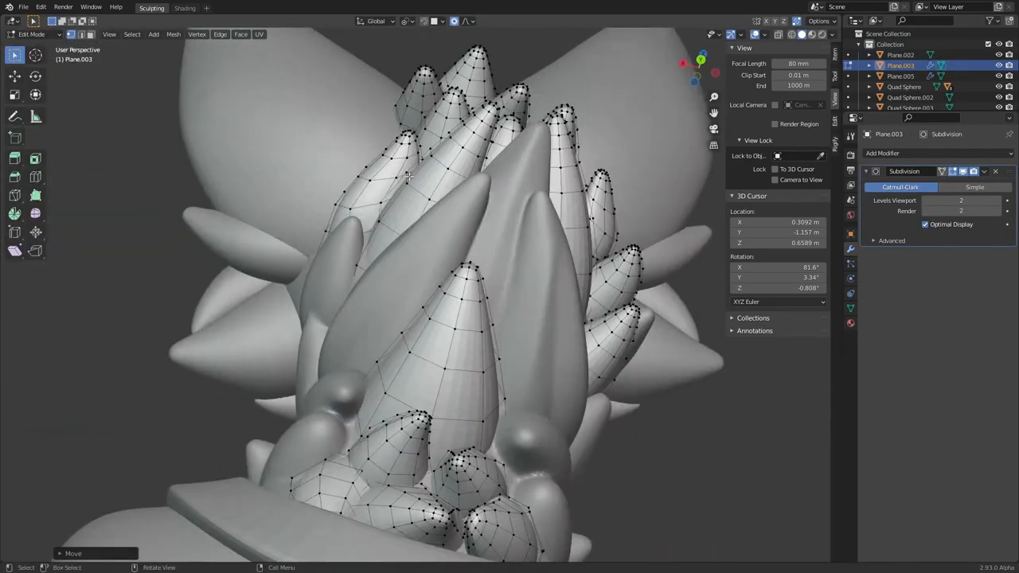
- Join the head spikes and head pieces into one object and sculpt a crease into the ear
key("Tab")
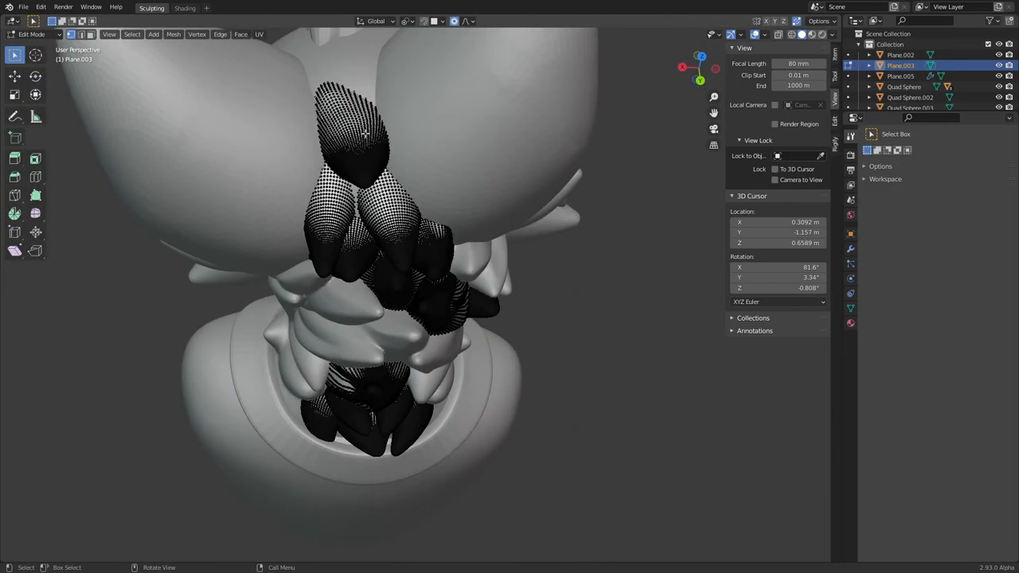
left_click(32, 35)
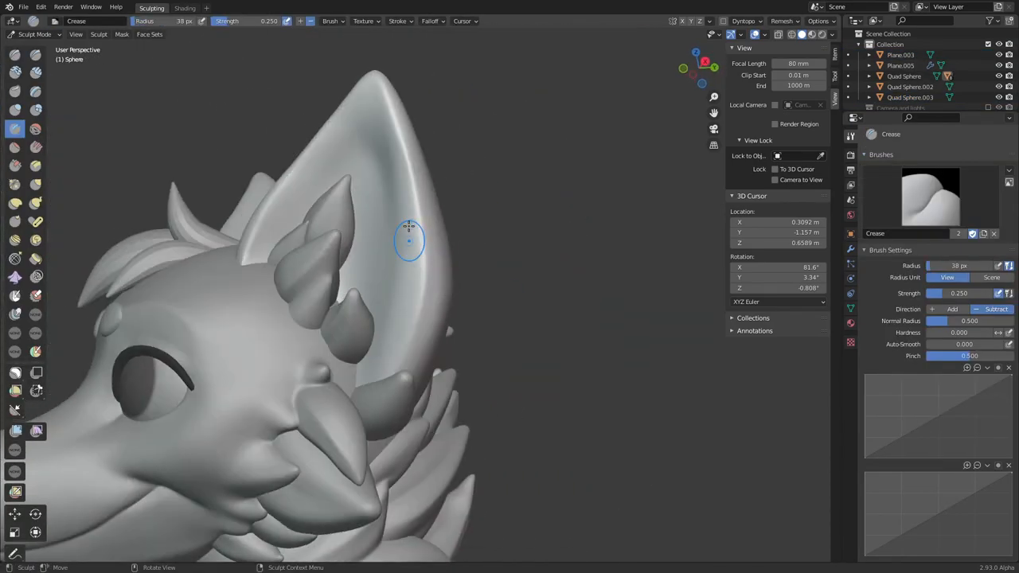
left_click(35, 204)
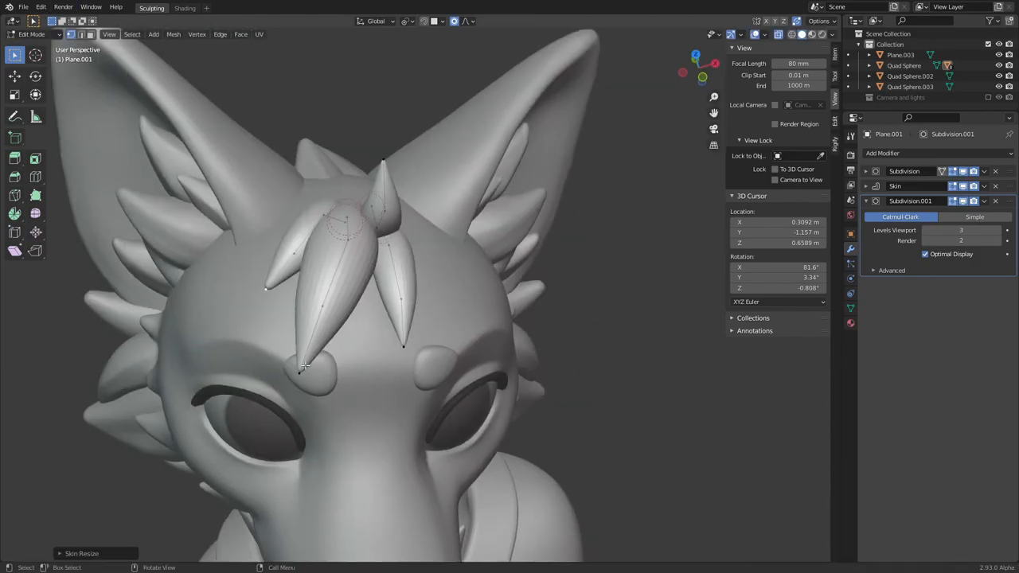
left_click(32, 35)
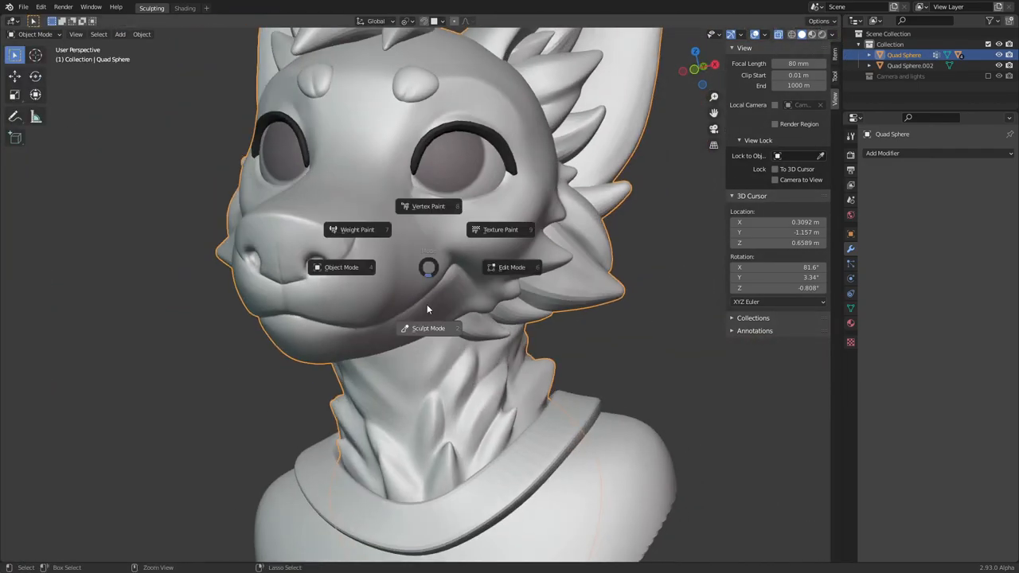
left_click(427, 328)
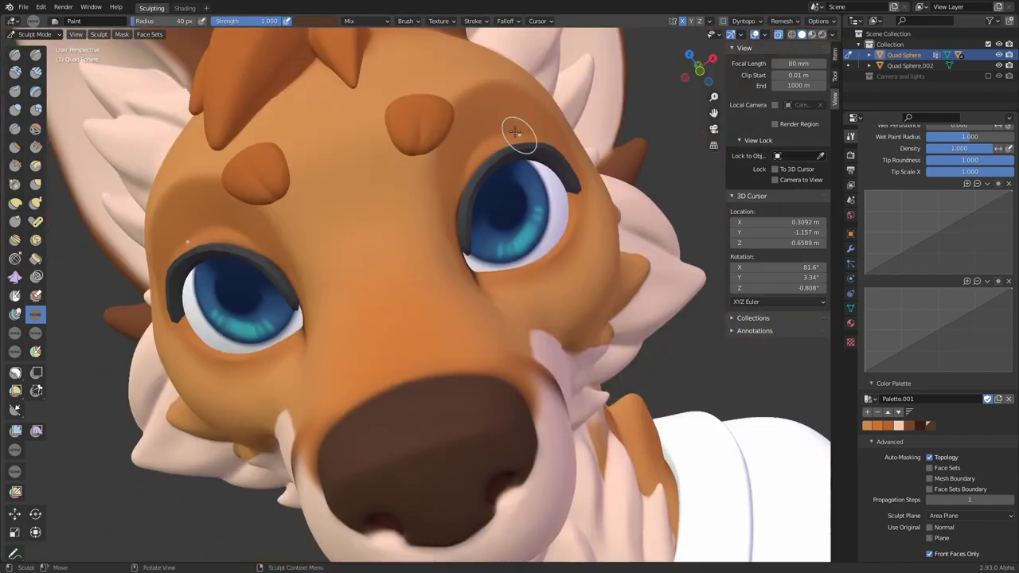
- Paint orange colour over the fox's brow with the Sculpt Paint brush
left_click_drag(517, 131, 386, 335)
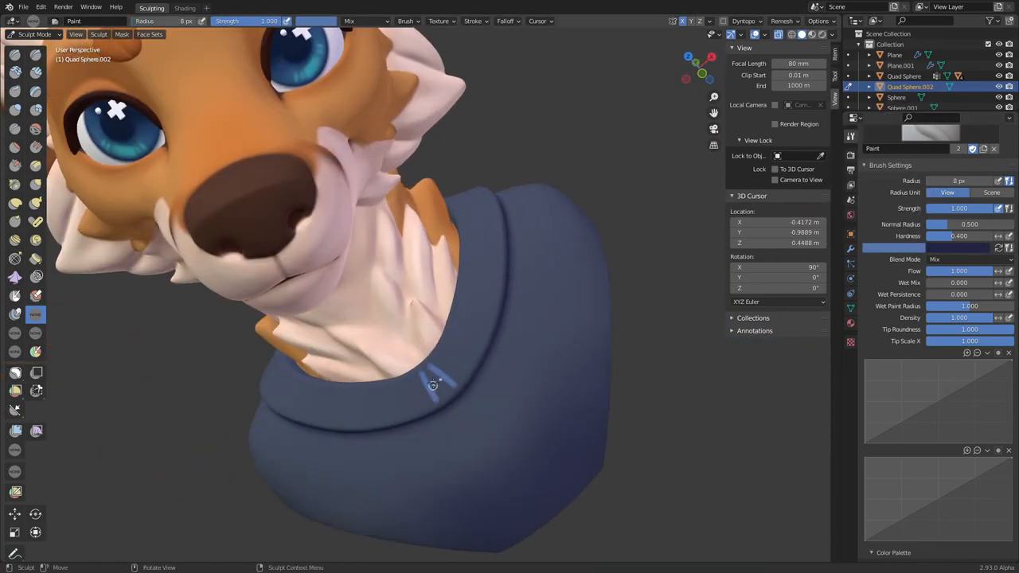
- Paint Quad Sphere.002 shirt navy blue, including along the collar edge
left_click_drag(433, 386, 542, 344)
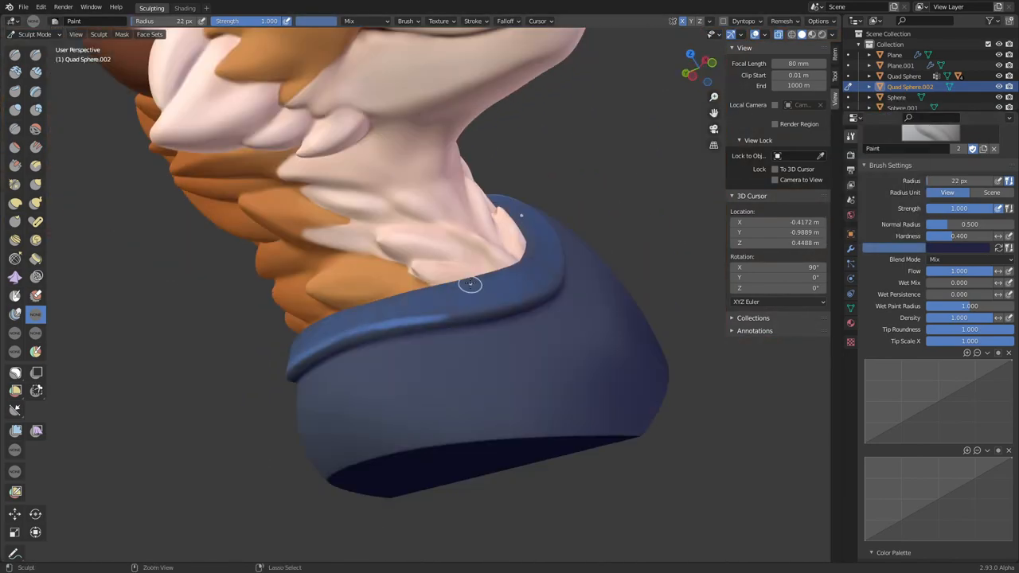
left_click_drag(470, 283, 454, 366)
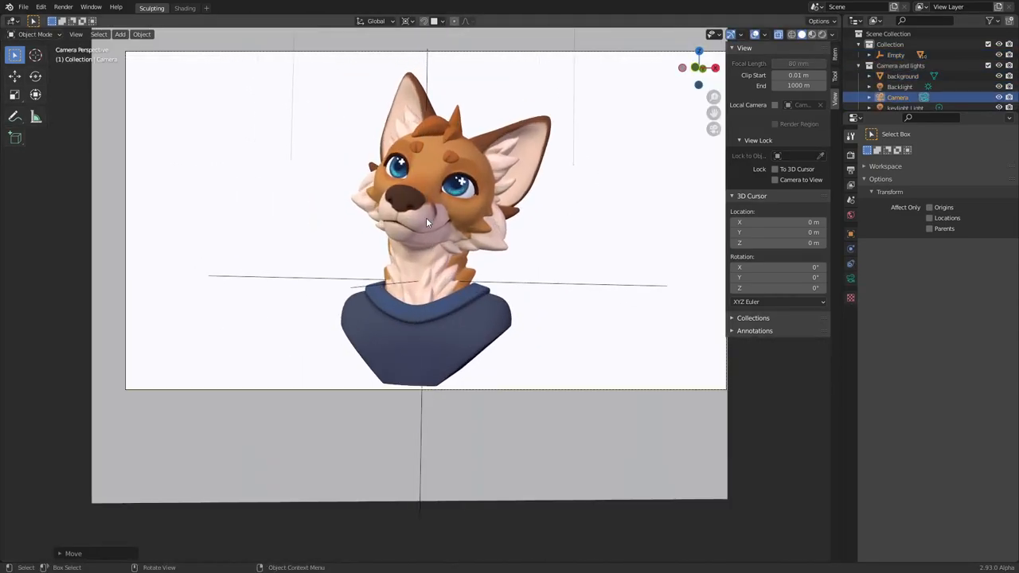
- In the Shading workspace, inspect the eyes material, scene Camera and keylight Light properties
left_click(185, 8)
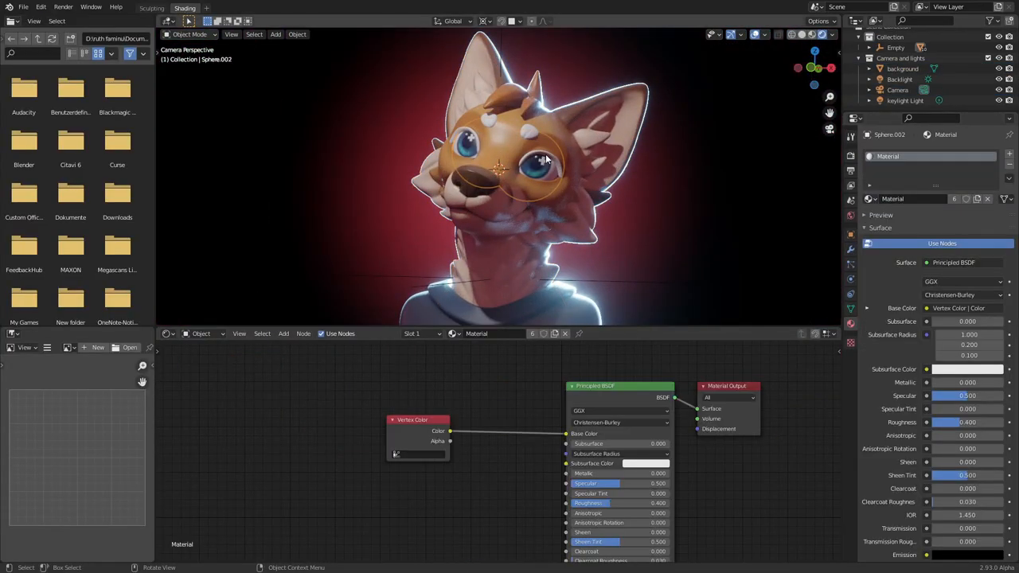
left_click(899, 80)
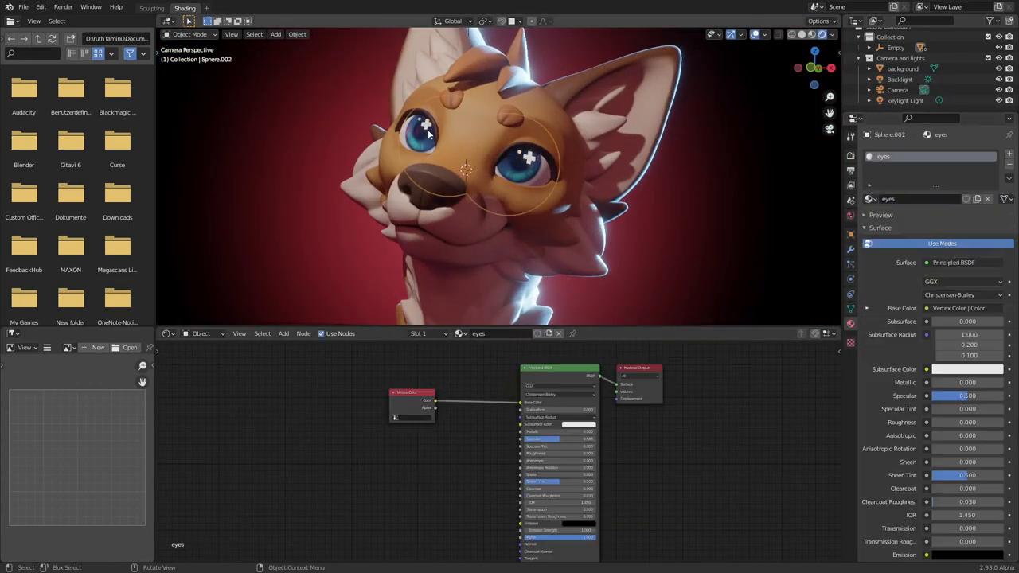
left_click(898, 90)
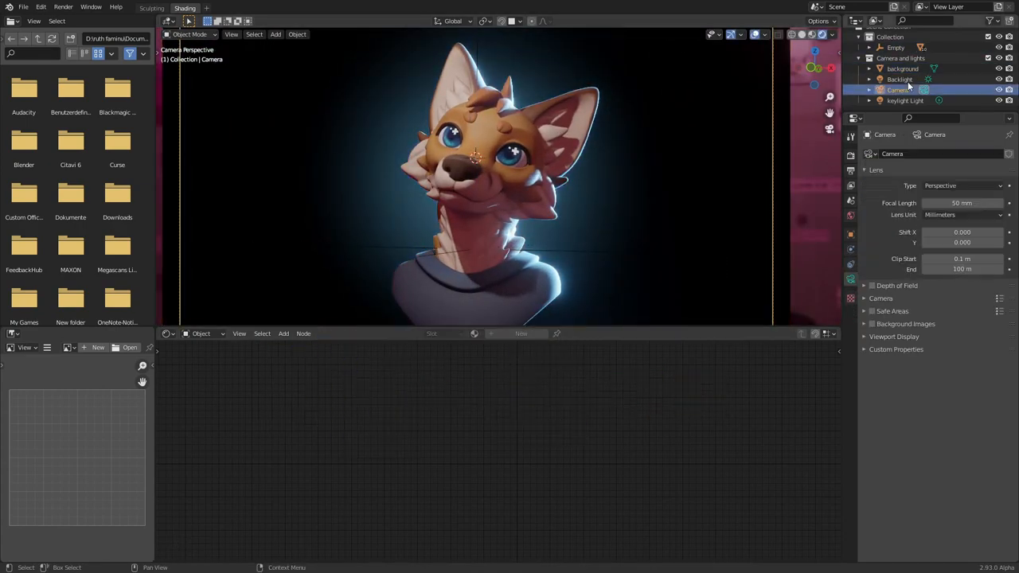
left_click(901, 100)
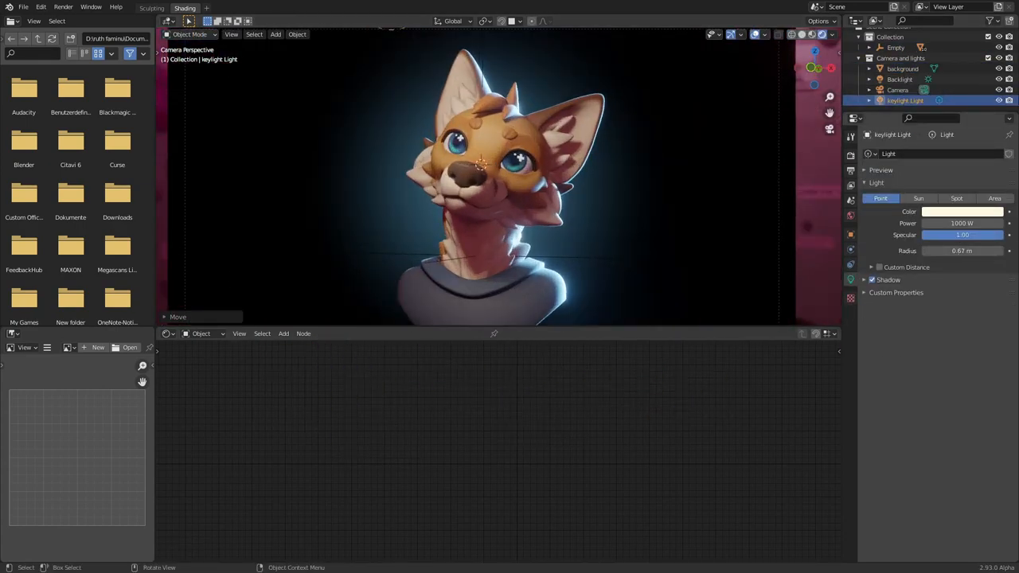